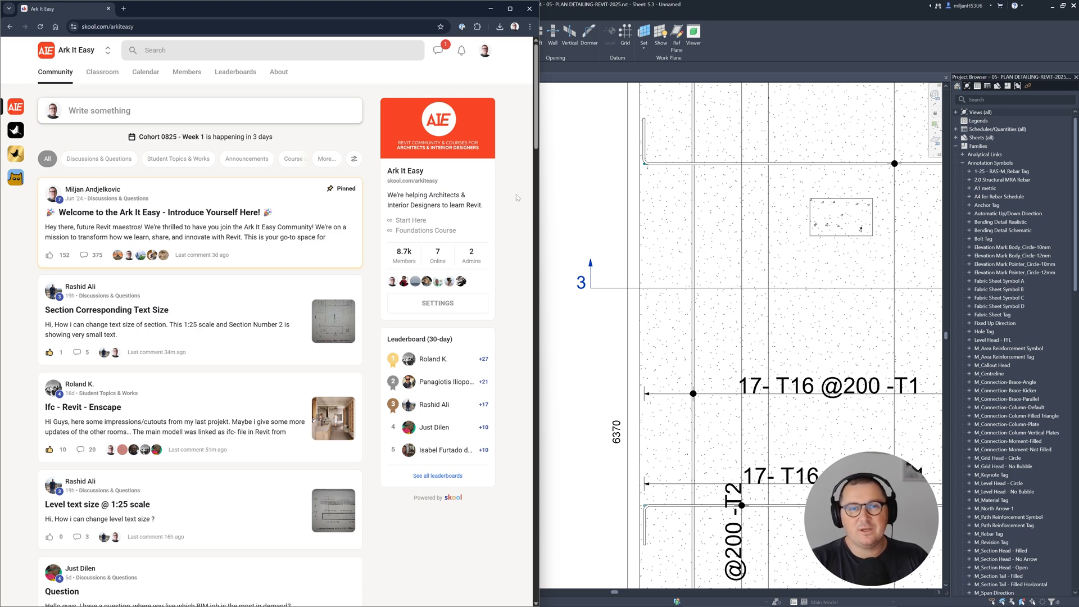
# - Read the 'Section Corresponding Text Size' question, then browse the Ark It Easy course catalogue
pyautogui.click(107, 309)
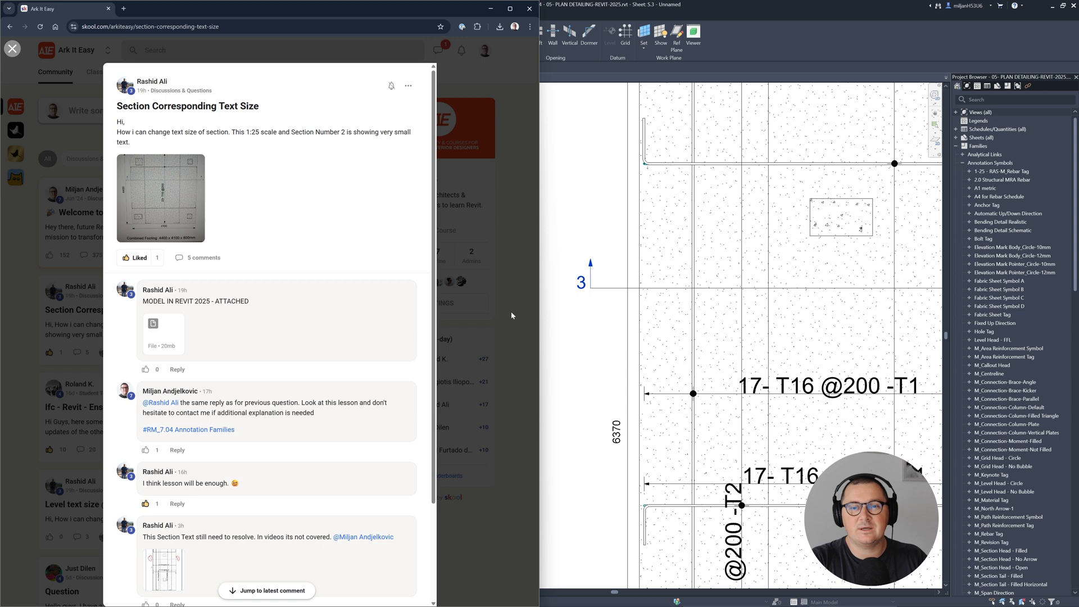
pyautogui.click(12, 48)
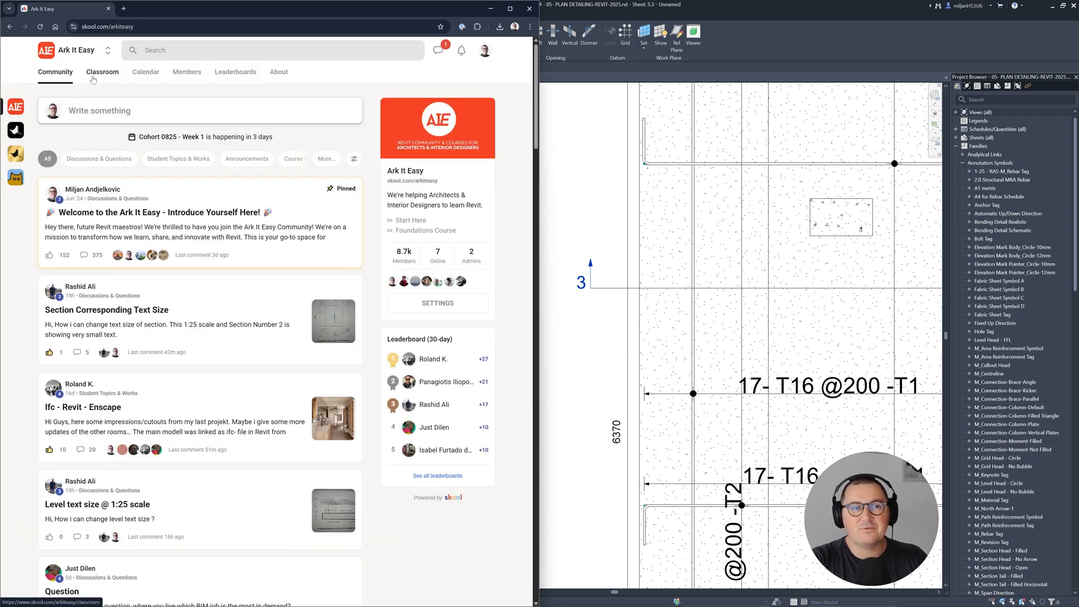
pyautogui.click(103, 71)
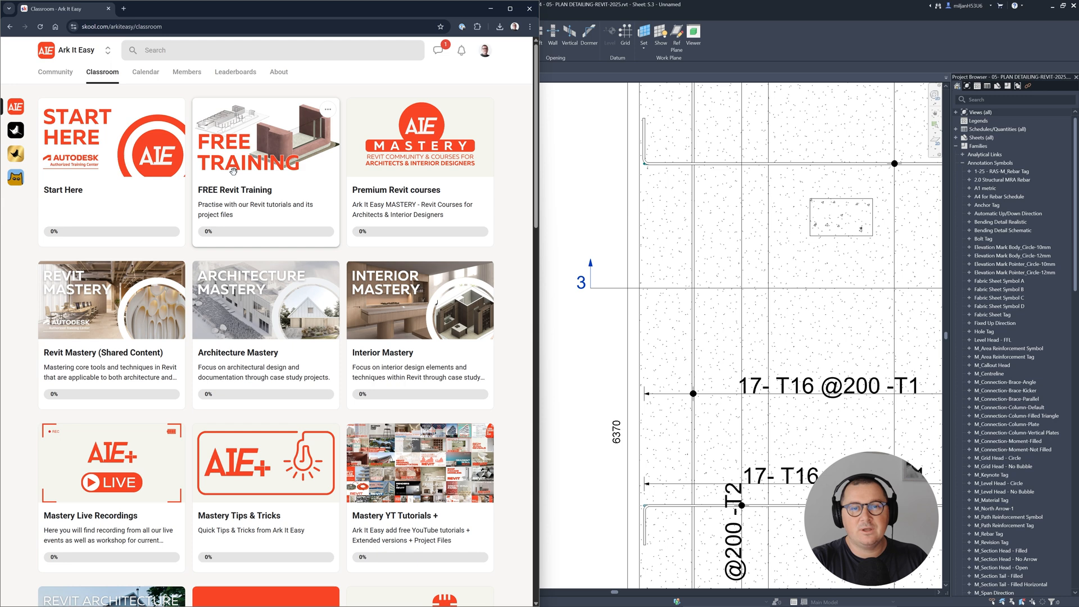
pyautogui.click(266, 149)
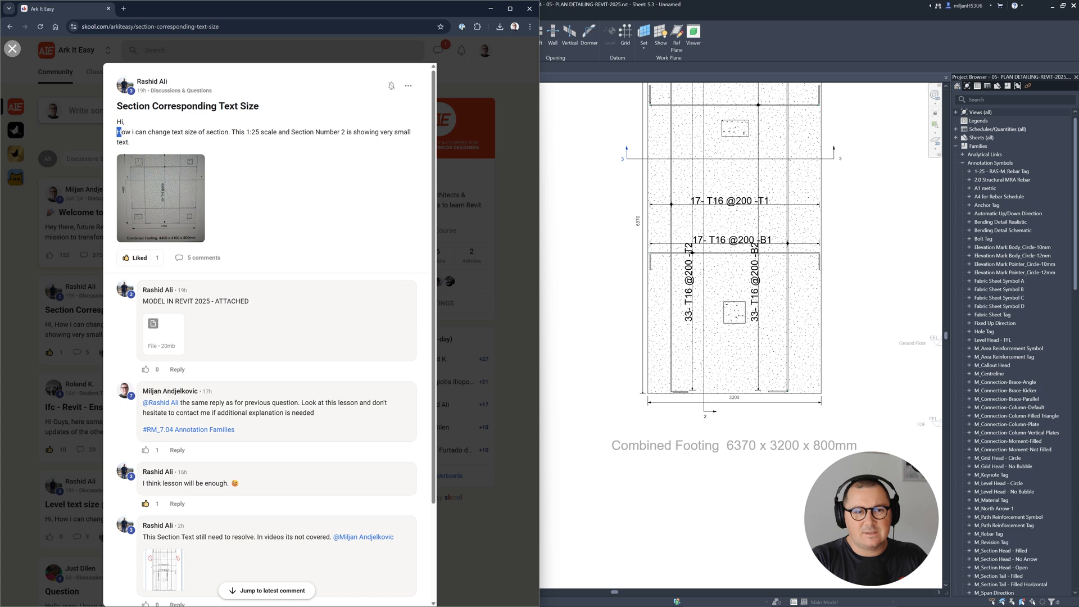
# - Highlight the complaint about tiny section numbers and enlarge the attached footing plan image
pyautogui.moveTo(118, 131); pyautogui.dragTo(226, 131)
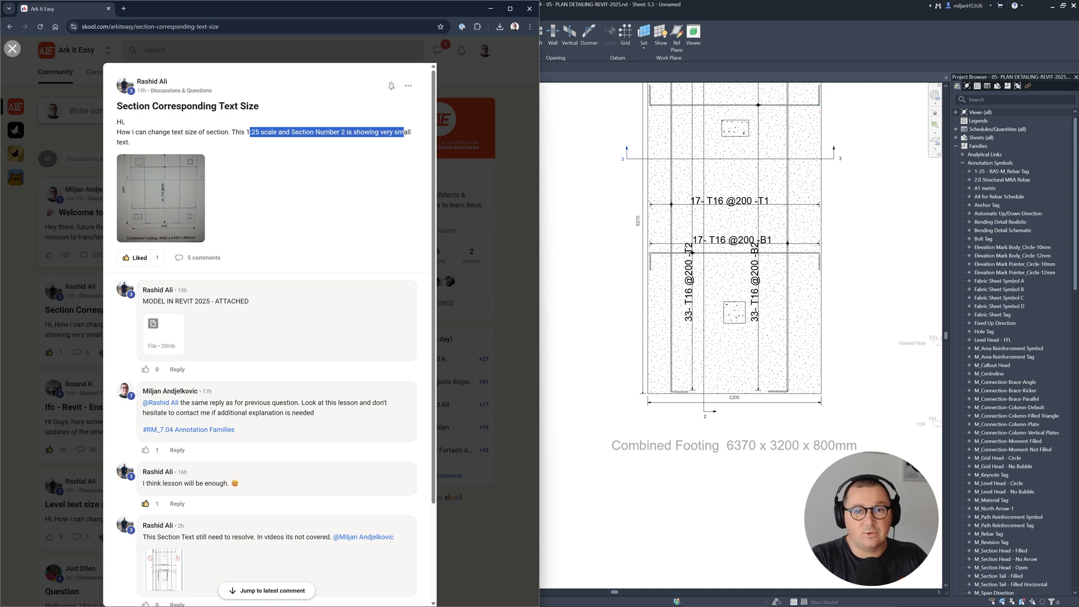
pyautogui.click(160, 199)
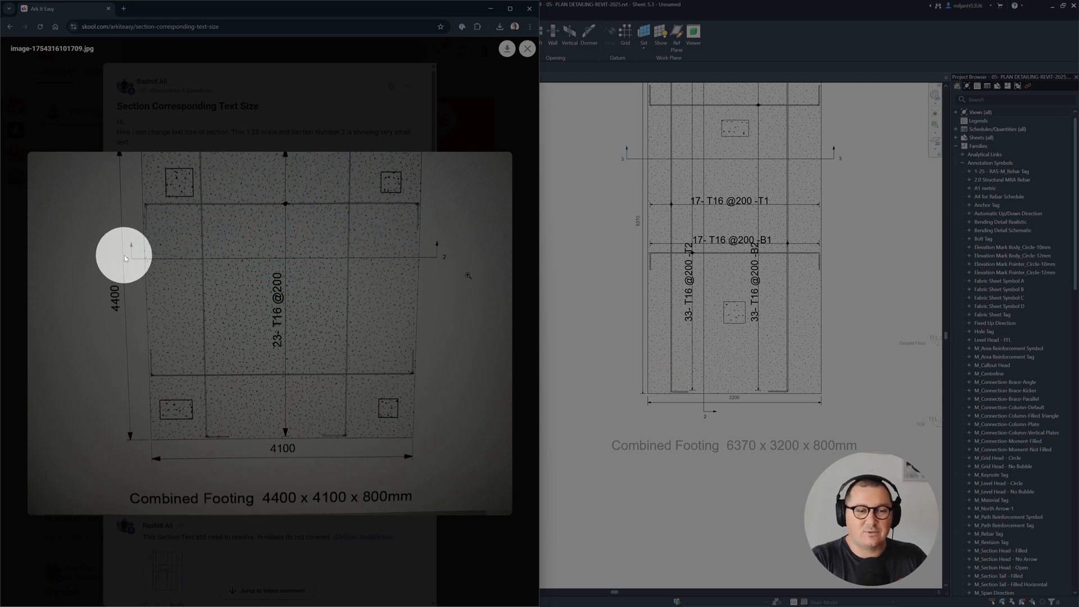
pyautogui.moveTo(118, 303)
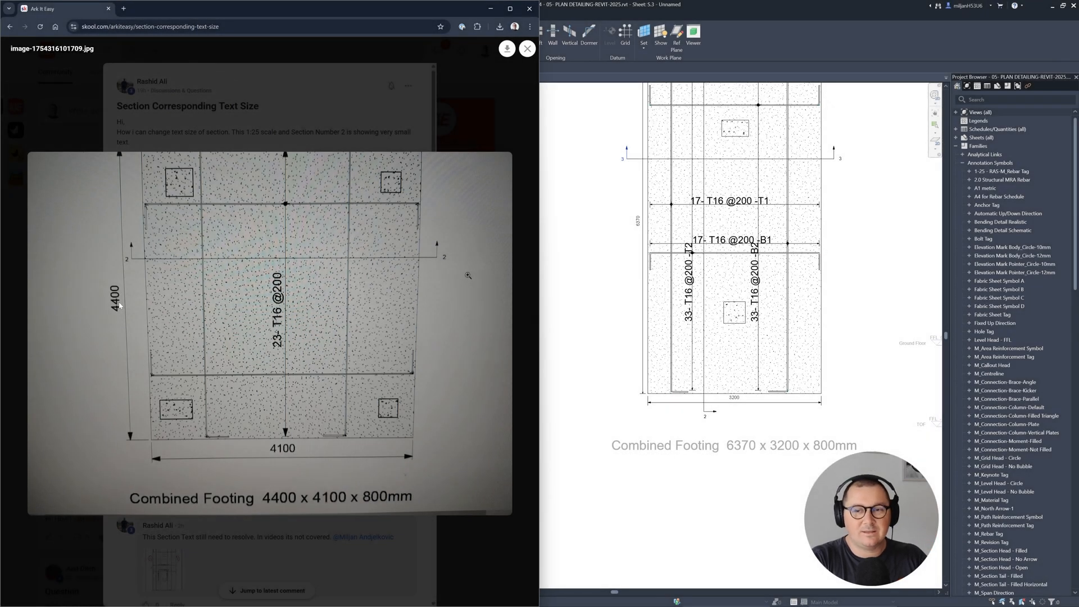
pyautogui.moveTo(797, 56)
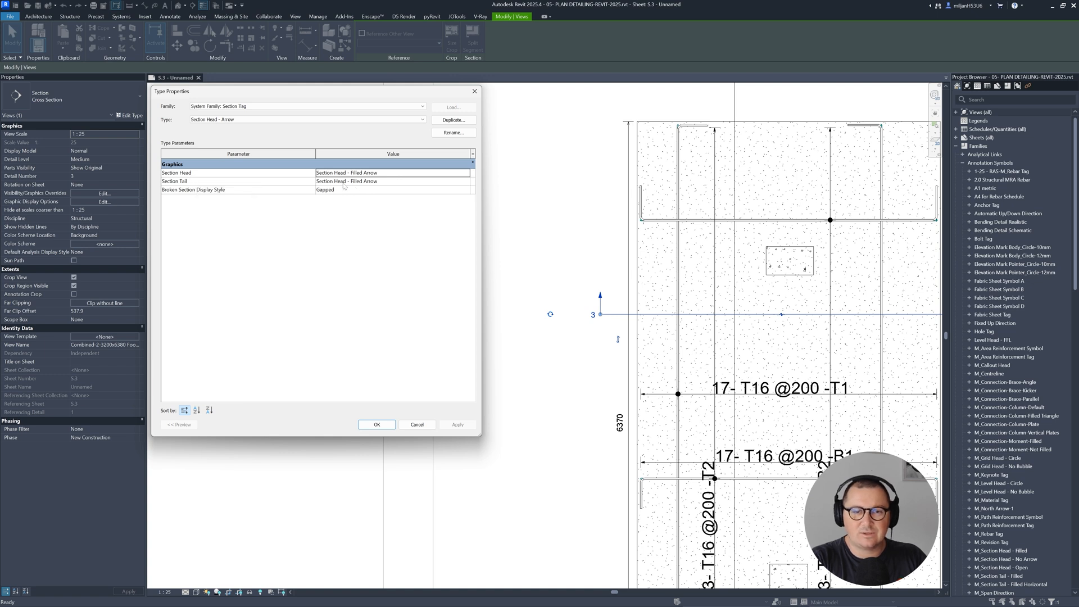
pyautogui.moveTo(386, 235)
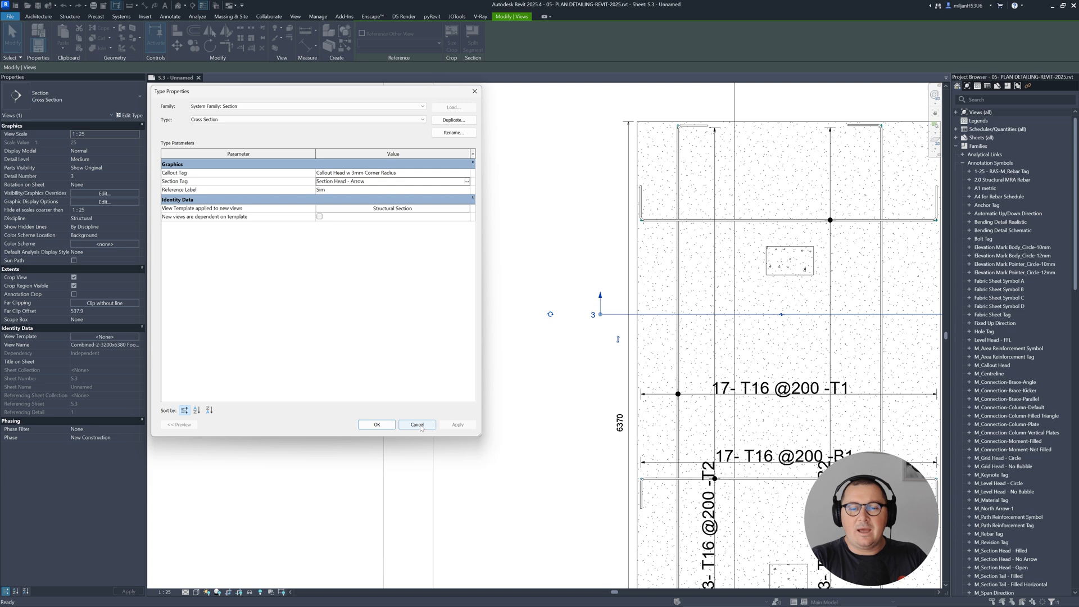
pyautogui.click(416, 423)
pyautogui.write('section arro')
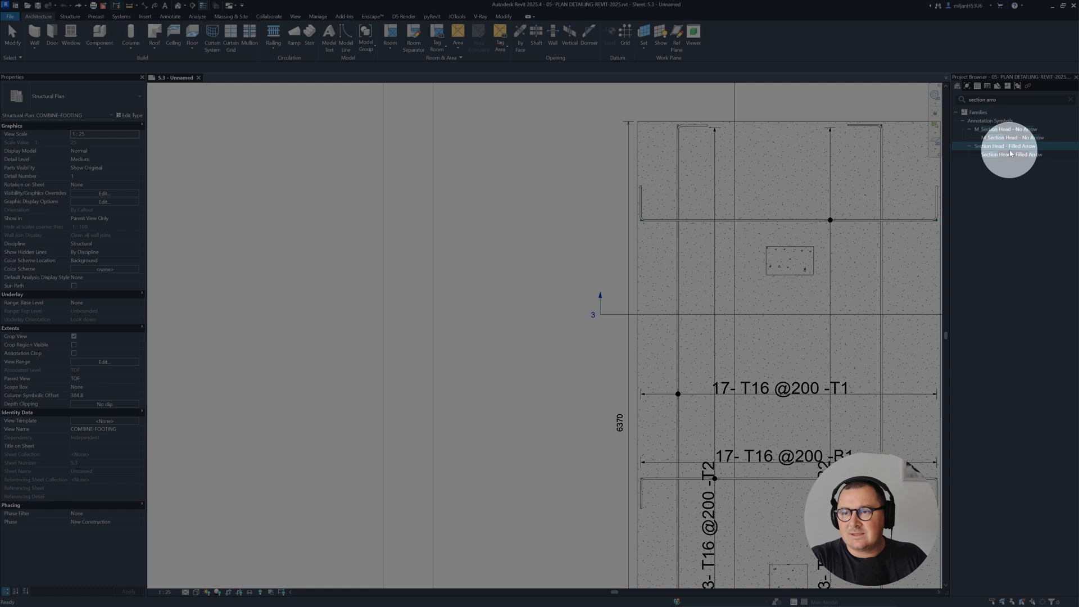
# - Select the Section Head - Filled Arrow family in the Project Browser and bring up its actions
pyautogui.click(1005, 146)
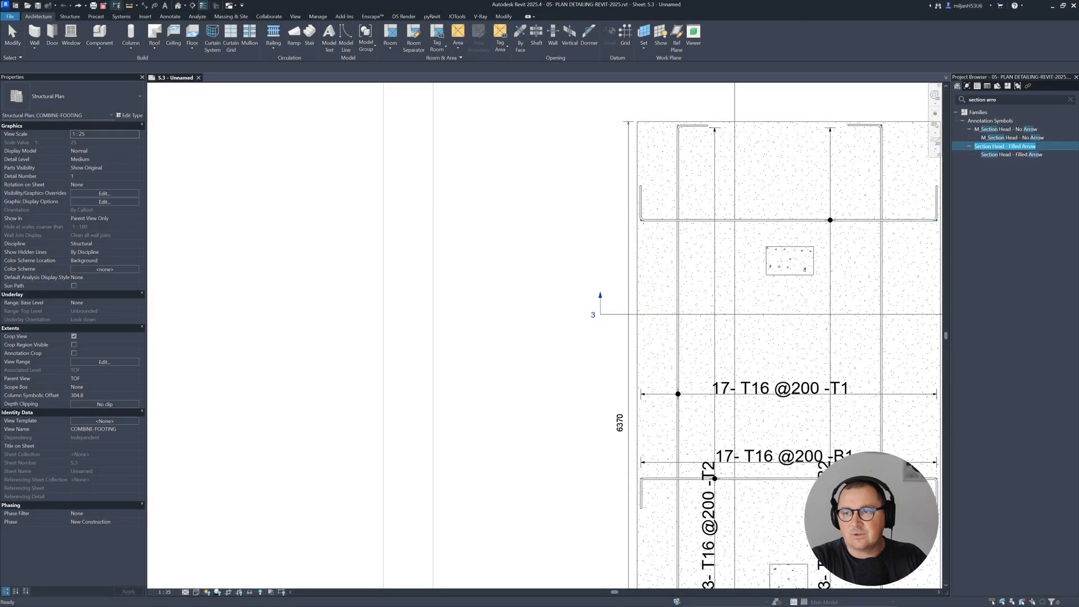
pyautogui.rightClick(1005, 146)
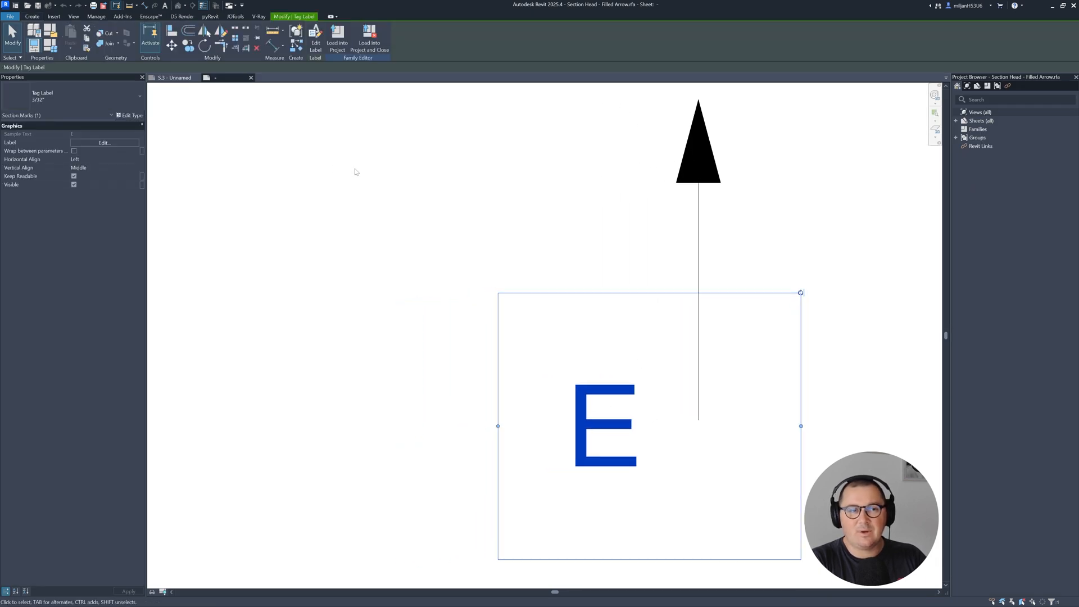
pyautogui.moveTo(268, 148)
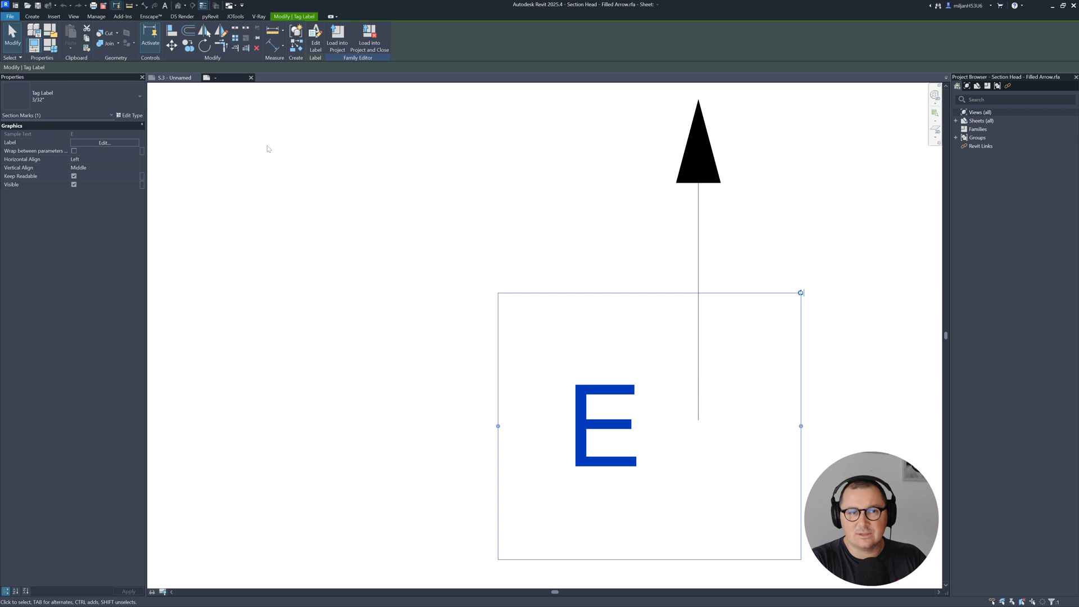
# - Review the family's Project Units length format (feet and fractional inches) and select the section number label
pyautogui.click(96, 16)
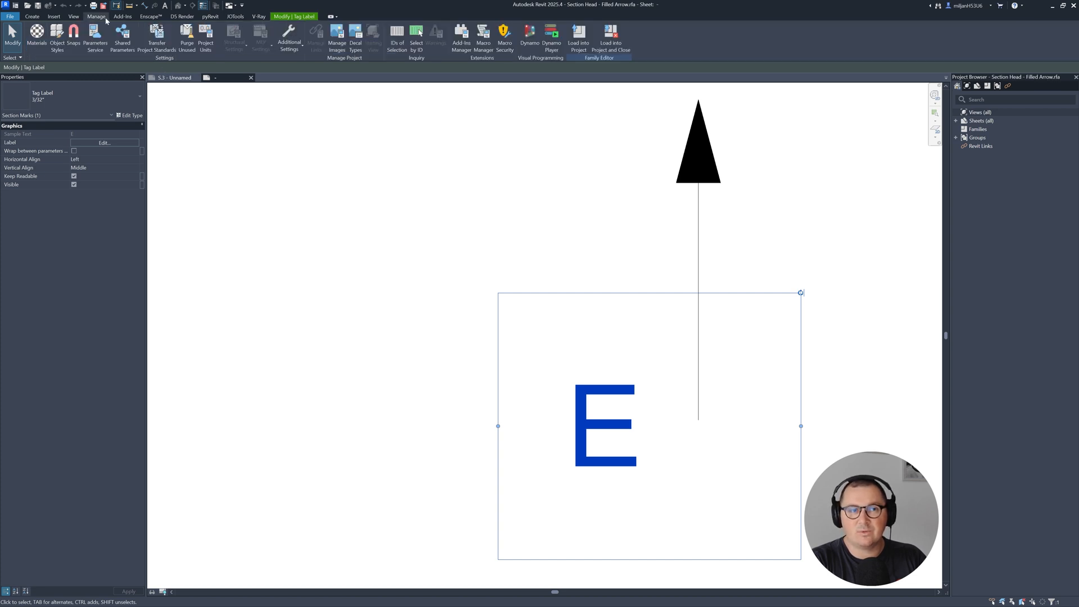
pyautogui.click(205, 38)
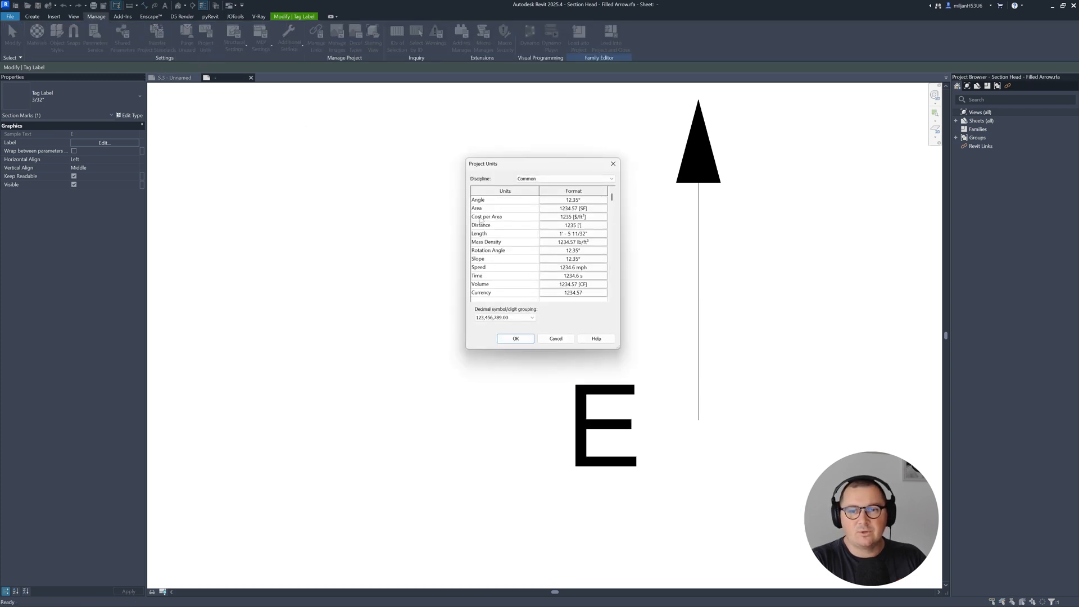
pyautogui.click(573, 224)
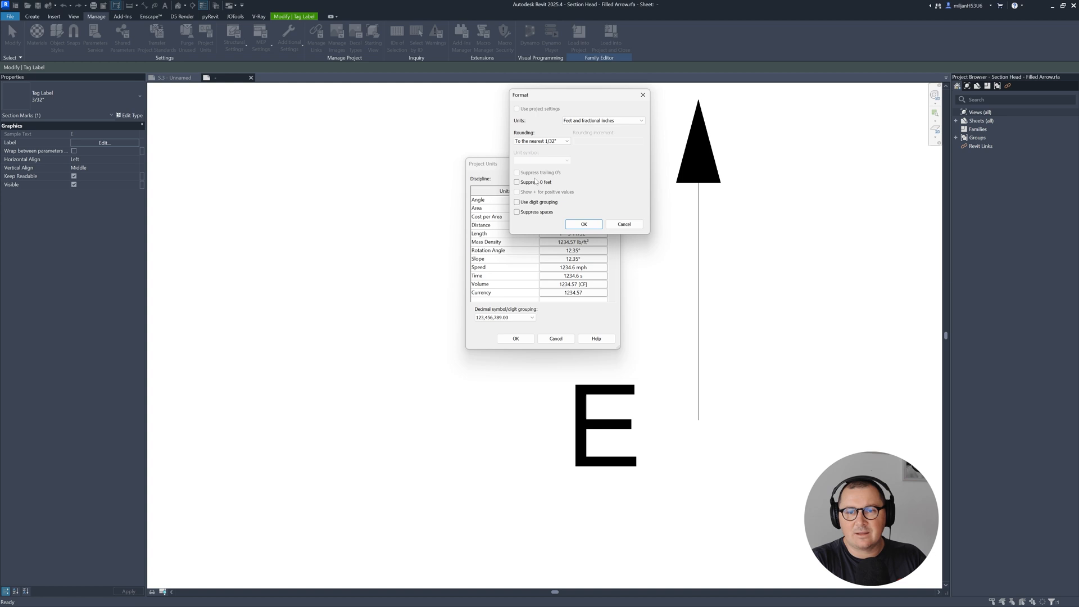
pyautogui.click(600, 120)
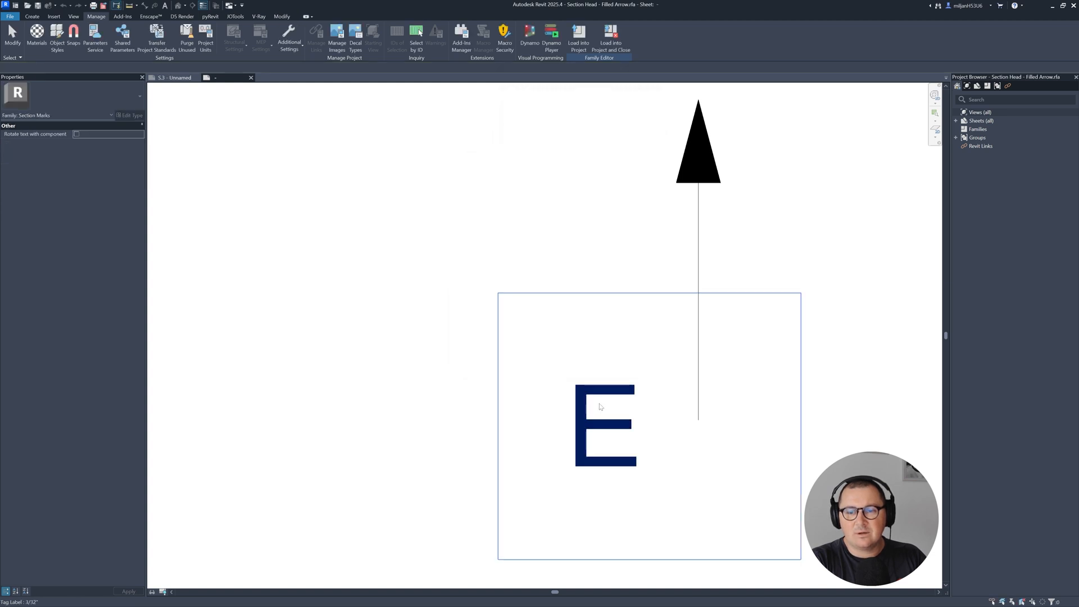
pyautogui.click(605, 424)
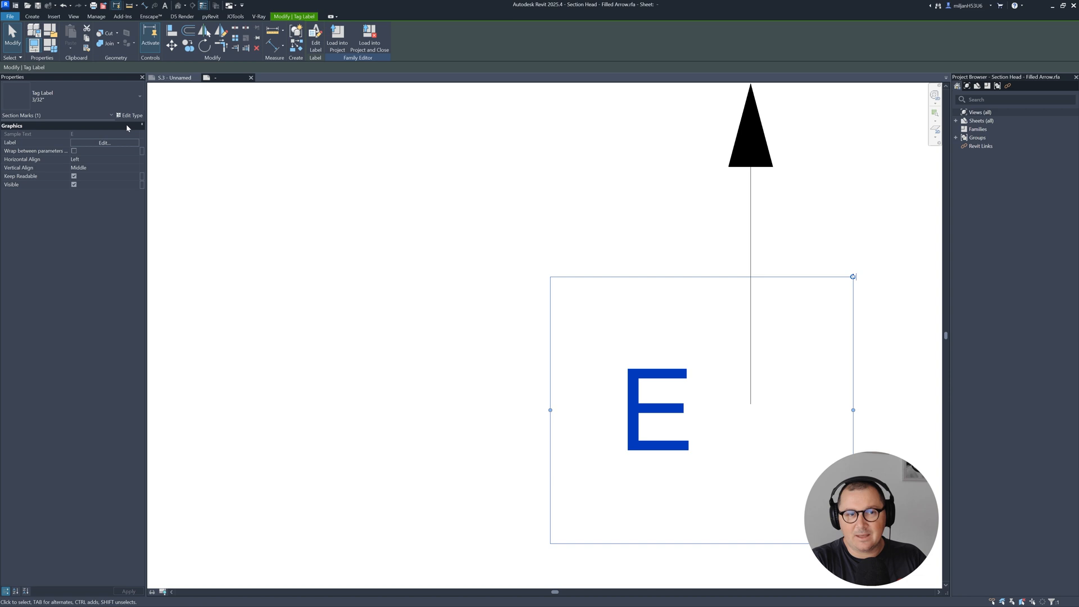
# - Duplicate the label type as '4' with 4 mm text size so the 'E' label grows larger
pyautogui.click(131, 115)
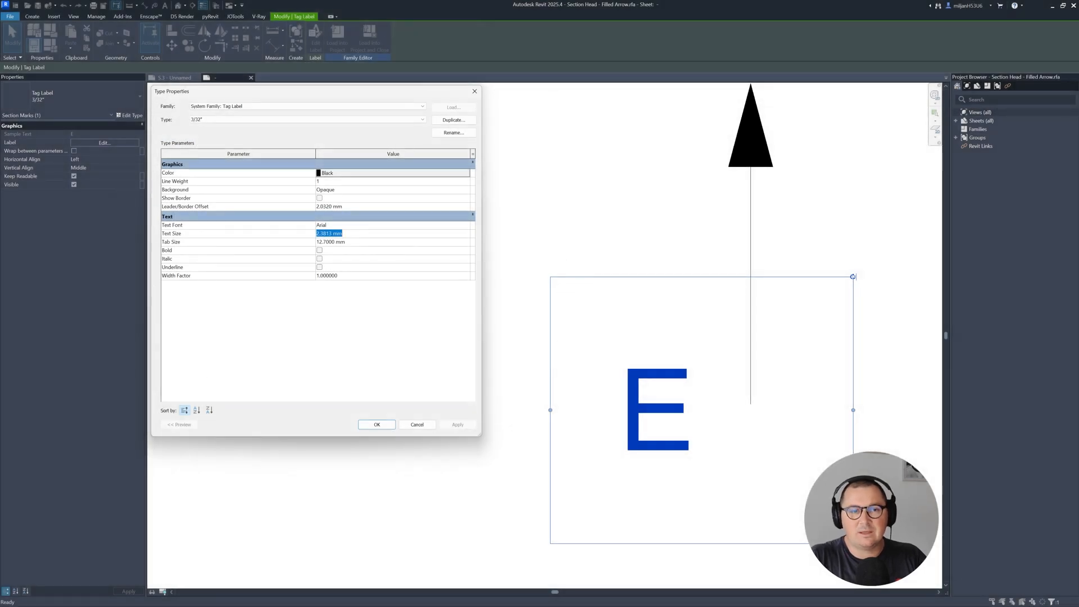
pyautogui.click(453, 121)
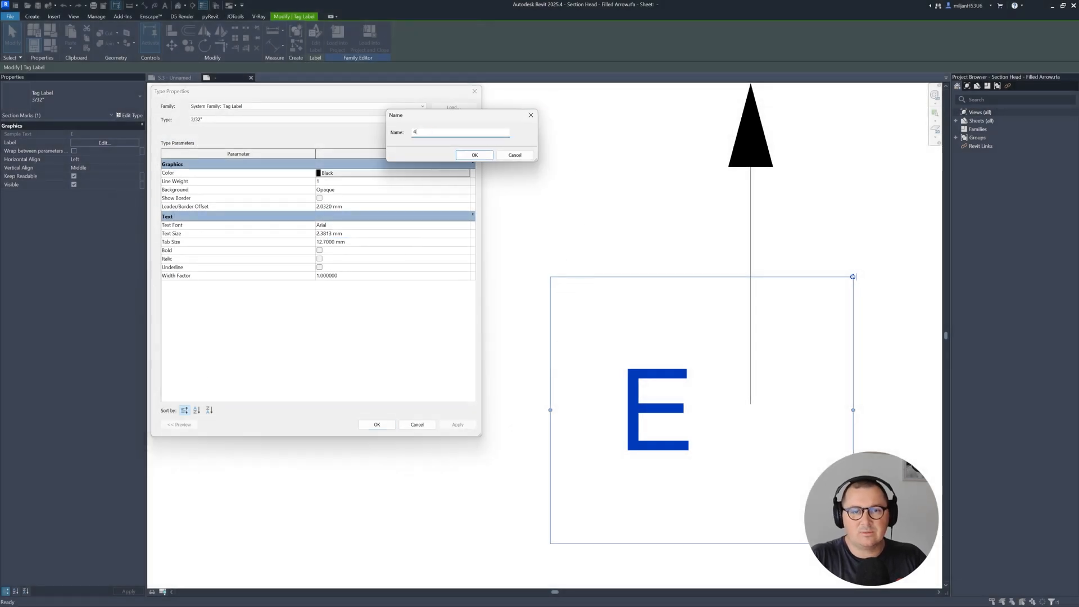
pyautogui.click(474, 155)
pyautogui.write('4.0000')
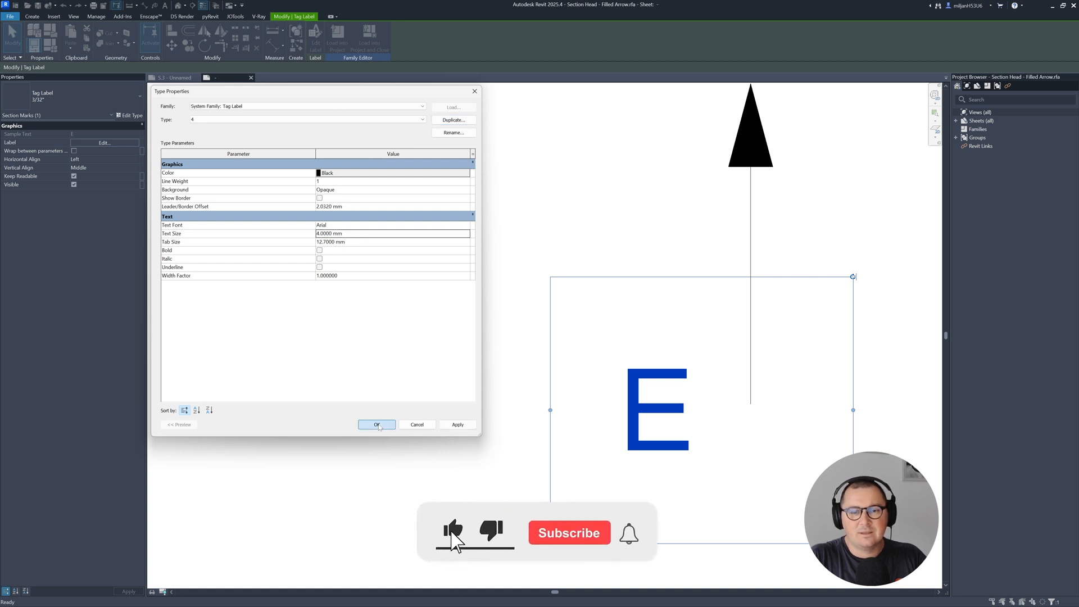
pyautogui.click(376, 425)
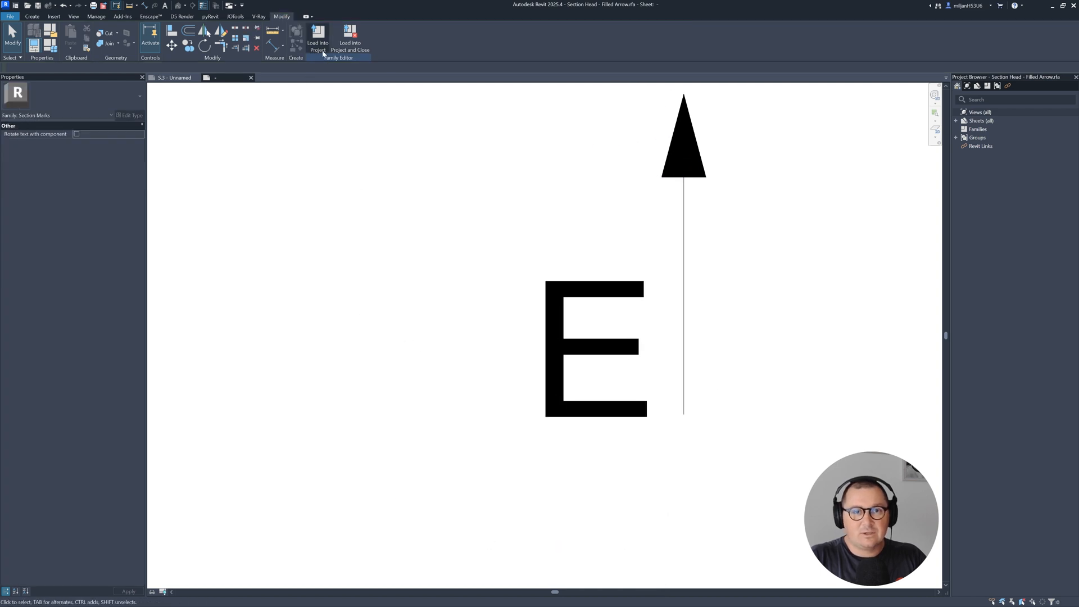
# - Load the family into the project, overwriting the existing version so section mark 3 reads larger
pyautogui.click(317, 39)
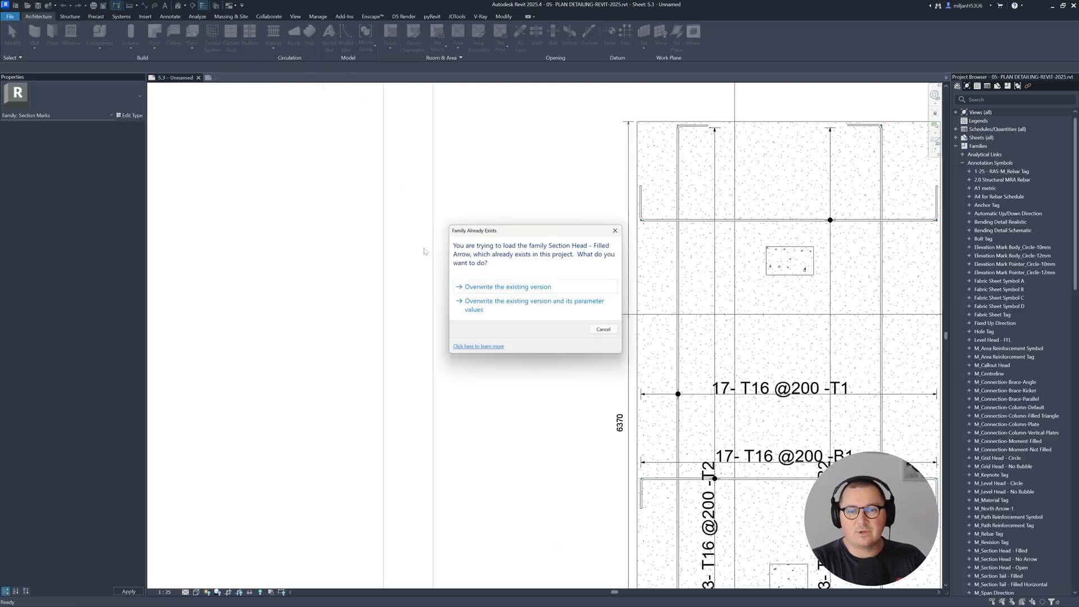
pyautogui.click(507, 287)
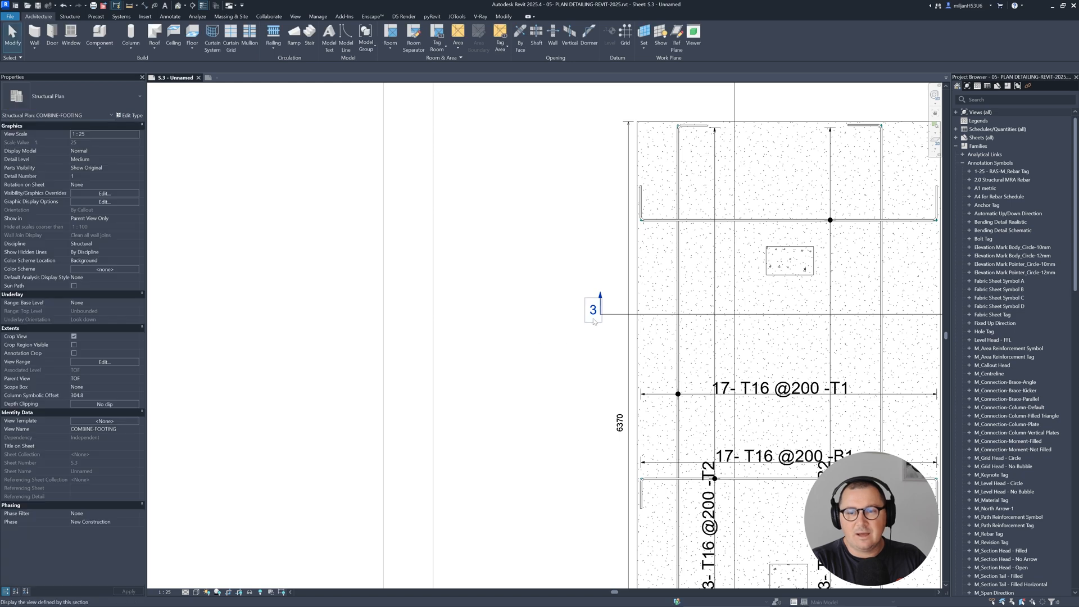
pyautogui.hscroll(3)
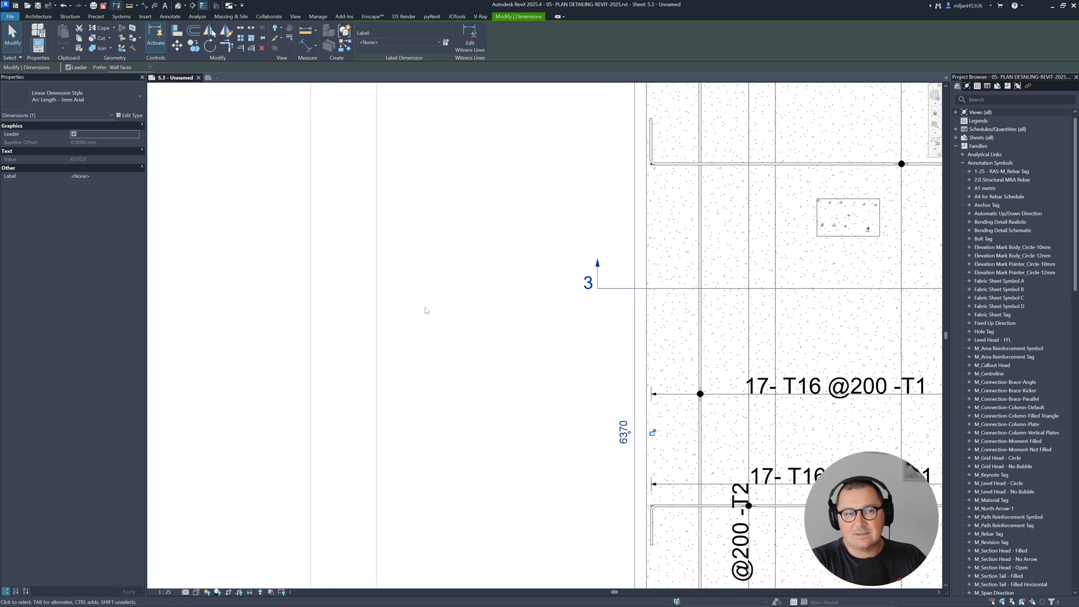
pyautogui.click(130, 114)
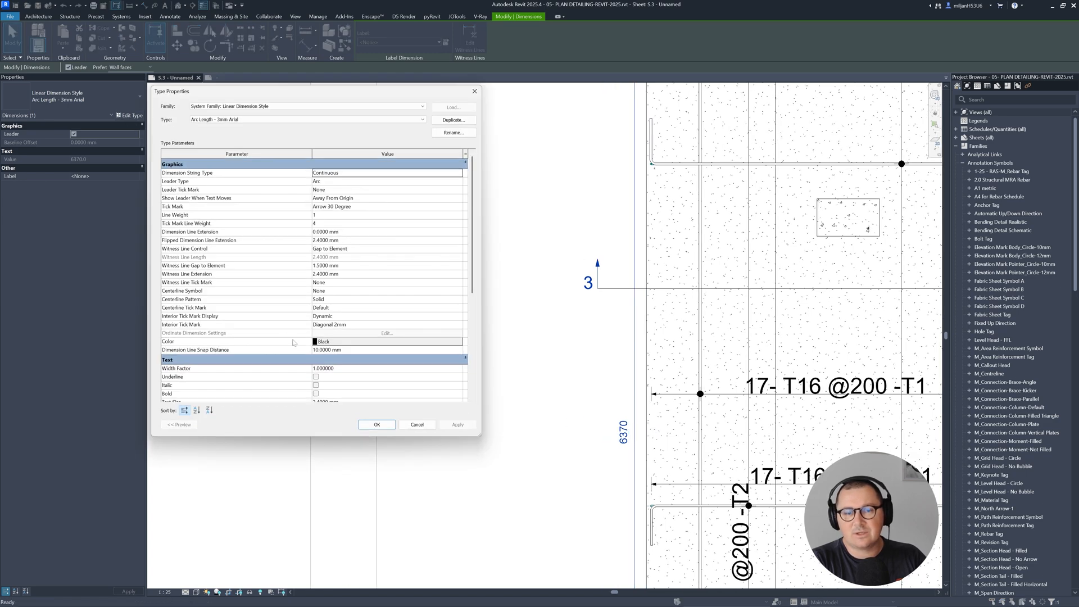
pyautogui.scroll(-3)
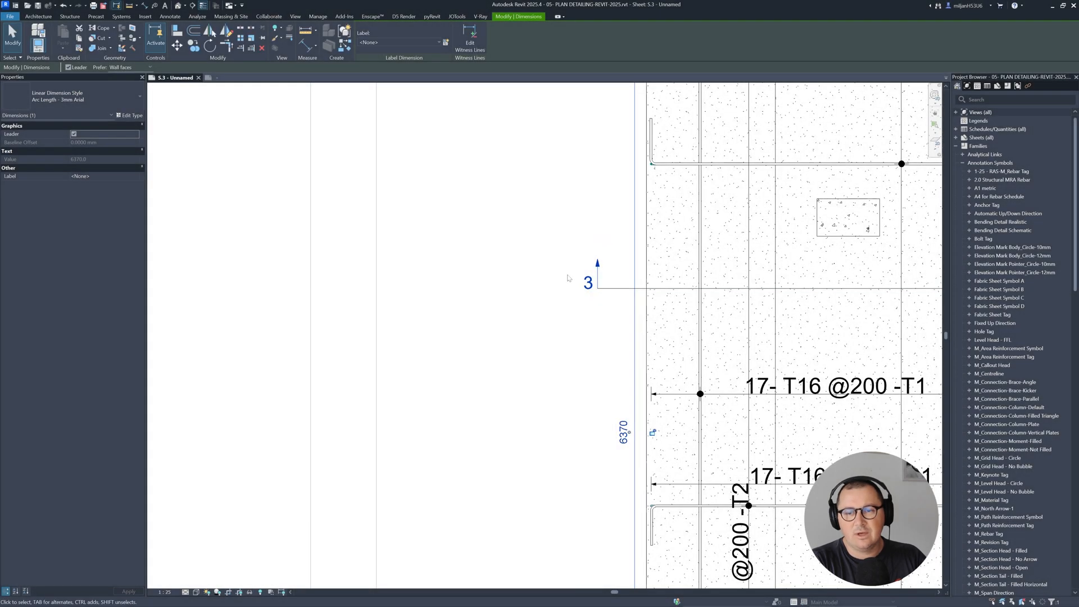
pyautogui.click(572, 373)
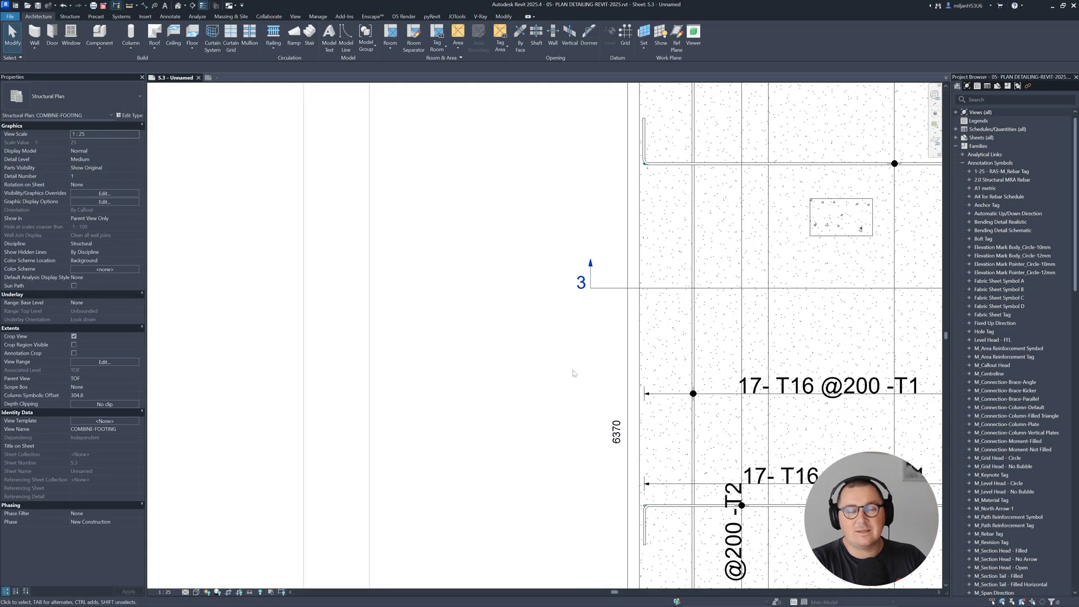
pyautogui.moveTo(573, 373)
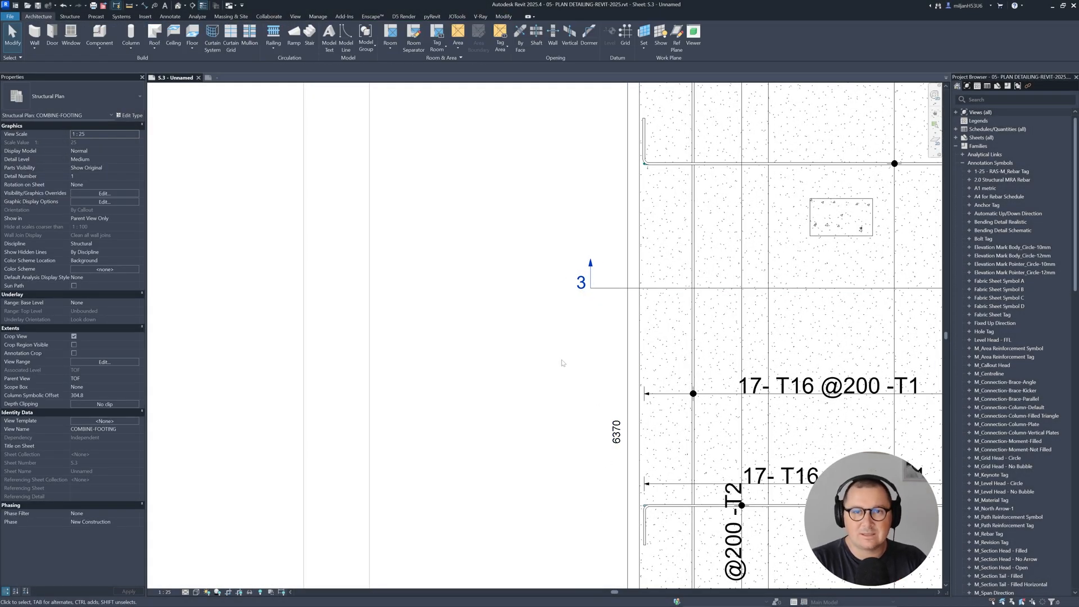